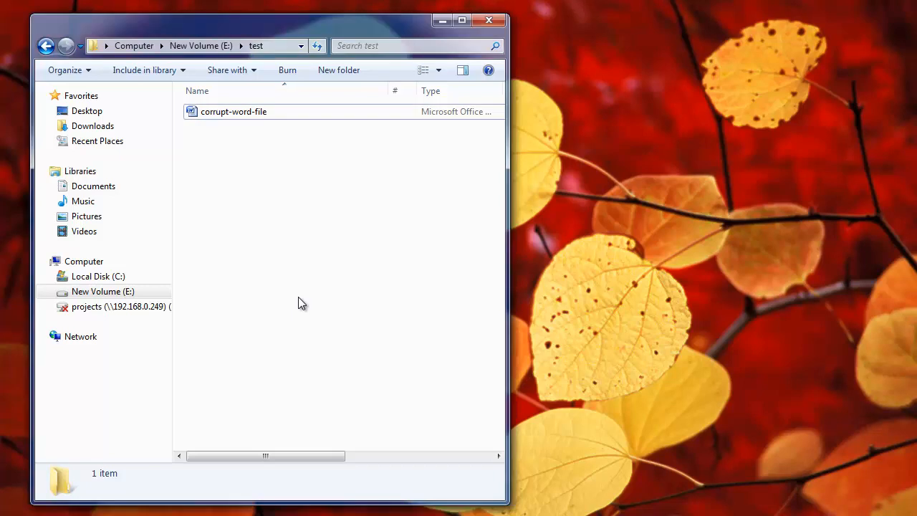
{"action": "mouse_move", "coordinate": [265, 327]}
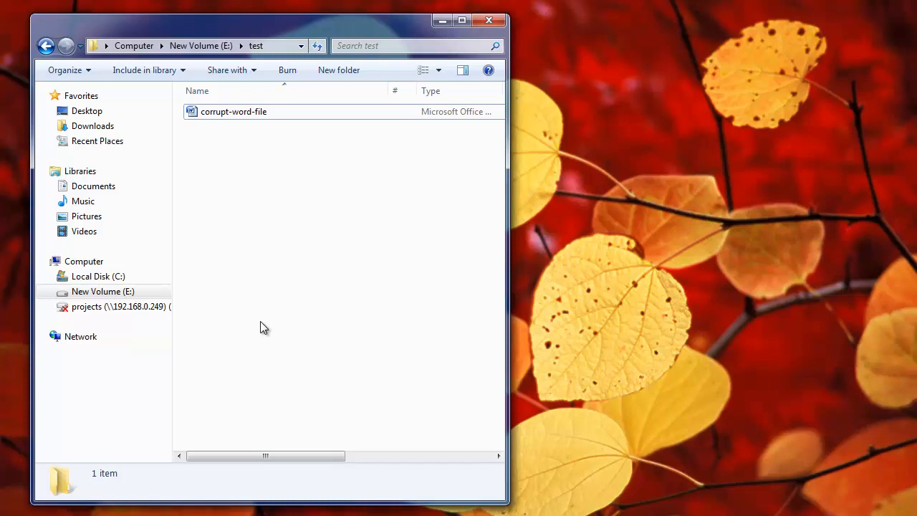
{"action": "mouse_move", "coordinate": [265, 313]}
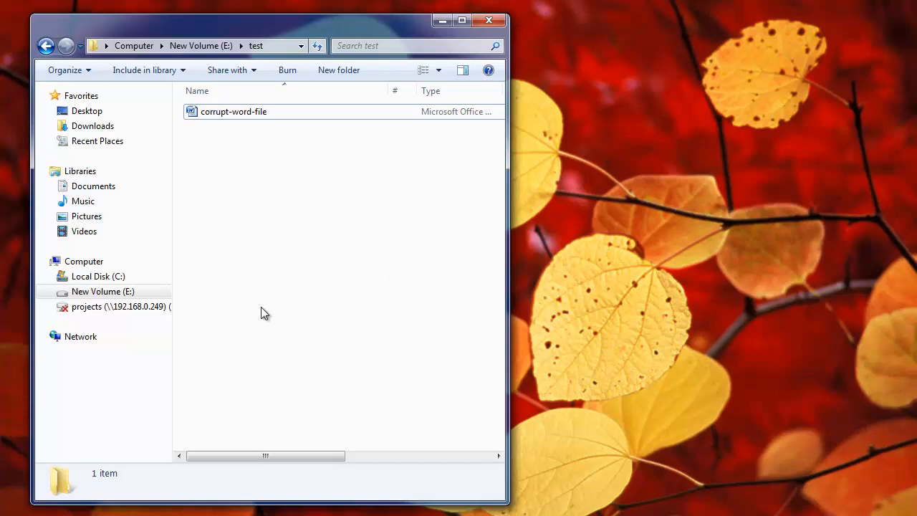
{"action": "mouse_move", "coordinate": [280, 280]}
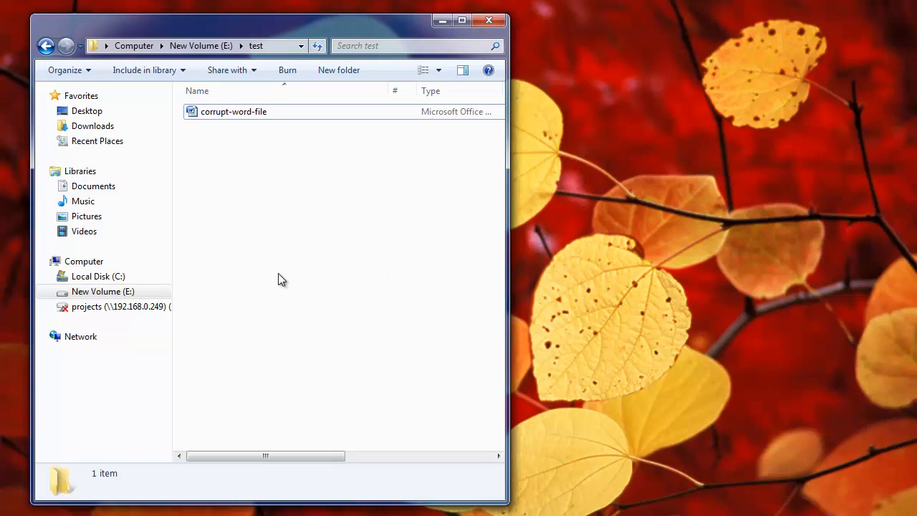
{"action": "mouse_move", "coordinate": [280, 315]}
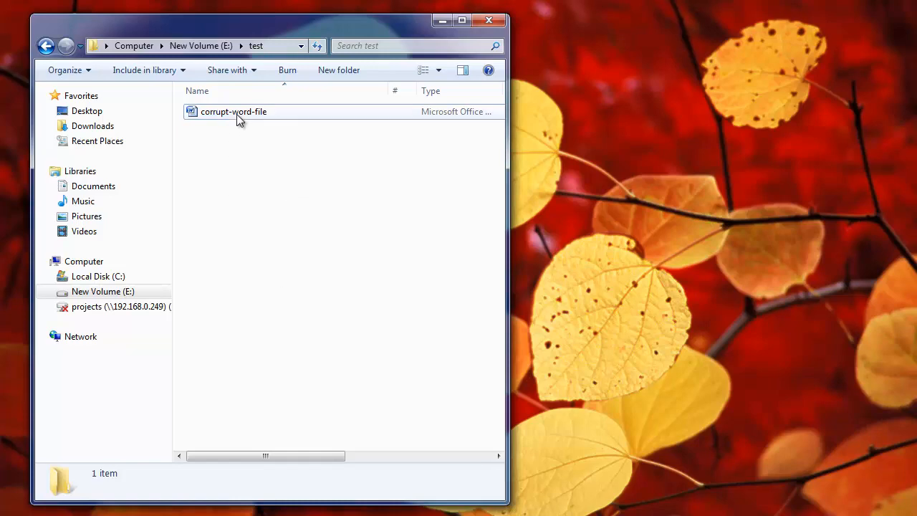
Attempt to open corrupt-word-file in Word and acknowledge the unreadable-content warnings.
{"action": "double_click", "coordinate": [233, 112]}
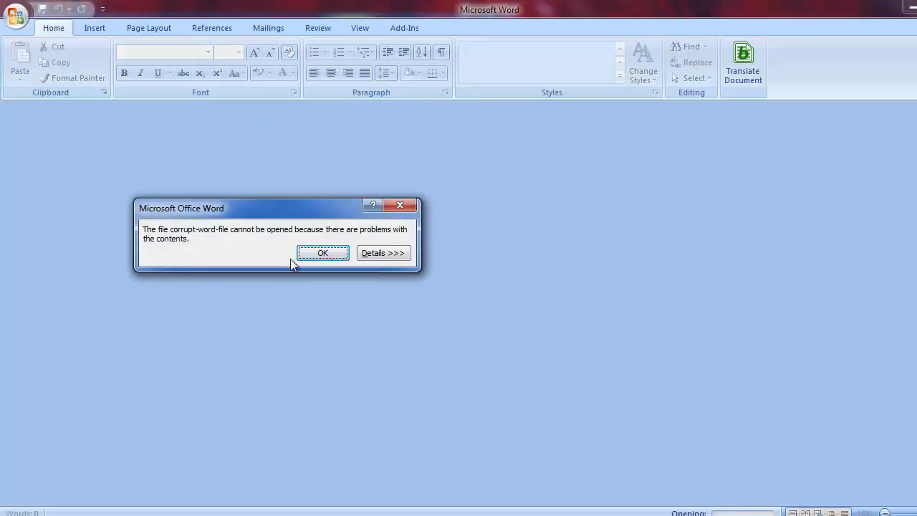
{"action": "left_click", "coordinate": [322, 252]}
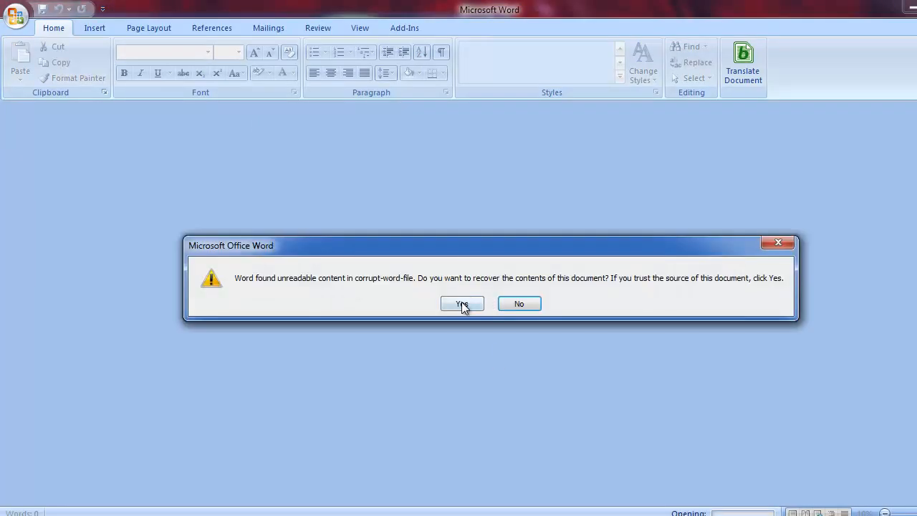
{"action": "left_click", "coordinate": [461, 304]}
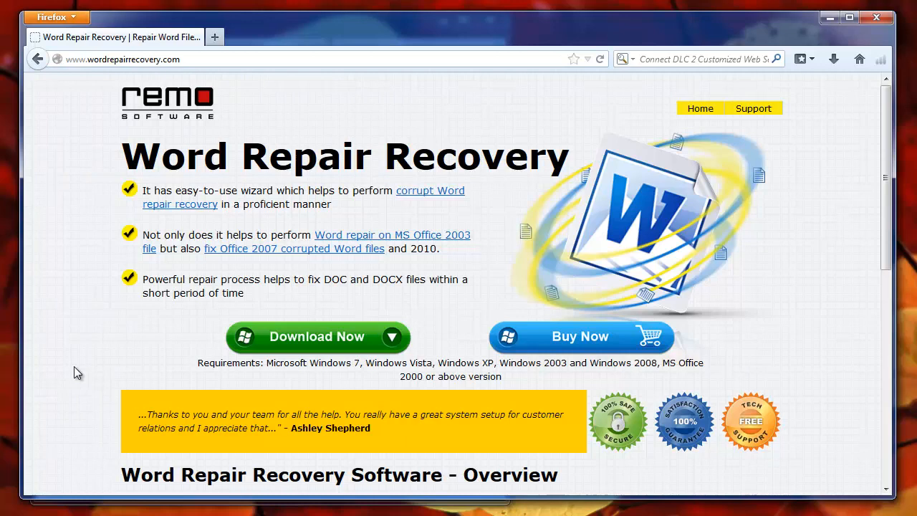
{"action": "mouse_move", "coordinate": [343, 342]}
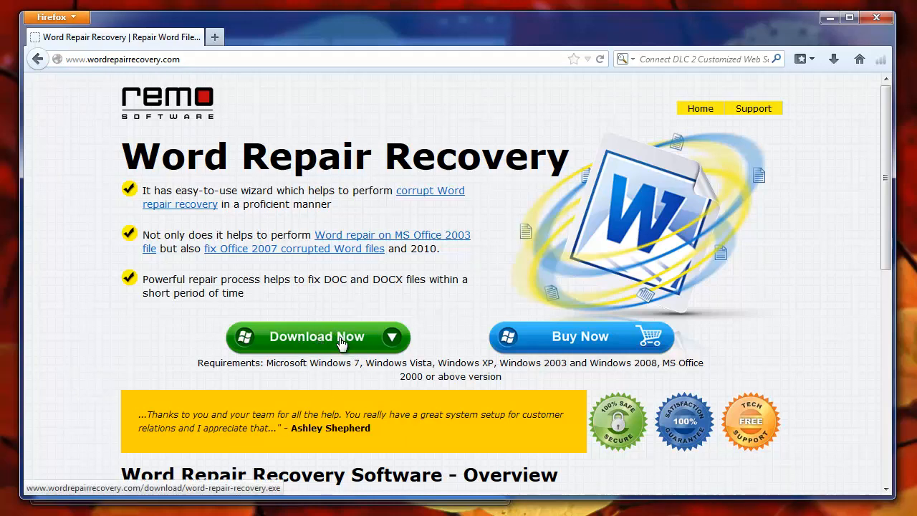
{"action": "mouse_move", "coordinate": [467, 359]}
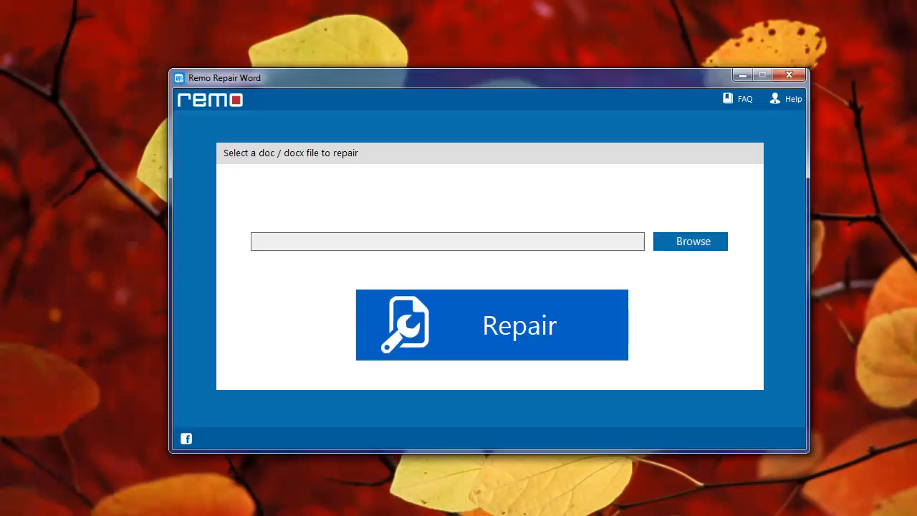
Select corrupt-word-file.docx from the test folder and run the repair on it.
{"action": "left_click", "coordinate": [689, 241]}
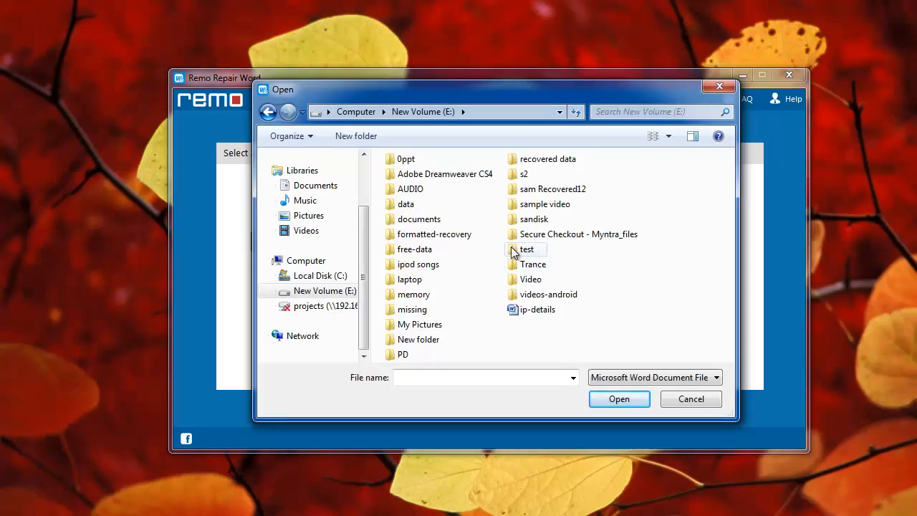
{"action": "double_click", "coordinate": [527, 249]}
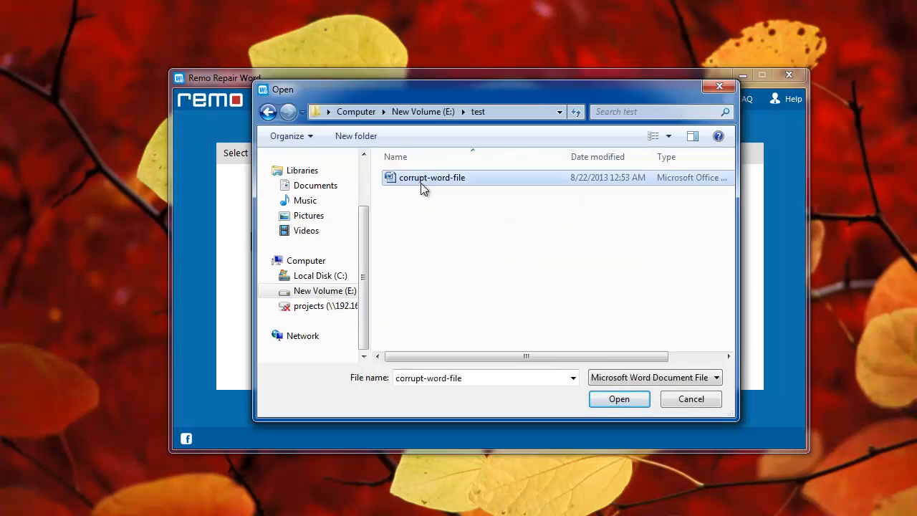
{"action": "left_click", "coordinate": [619, 398]}
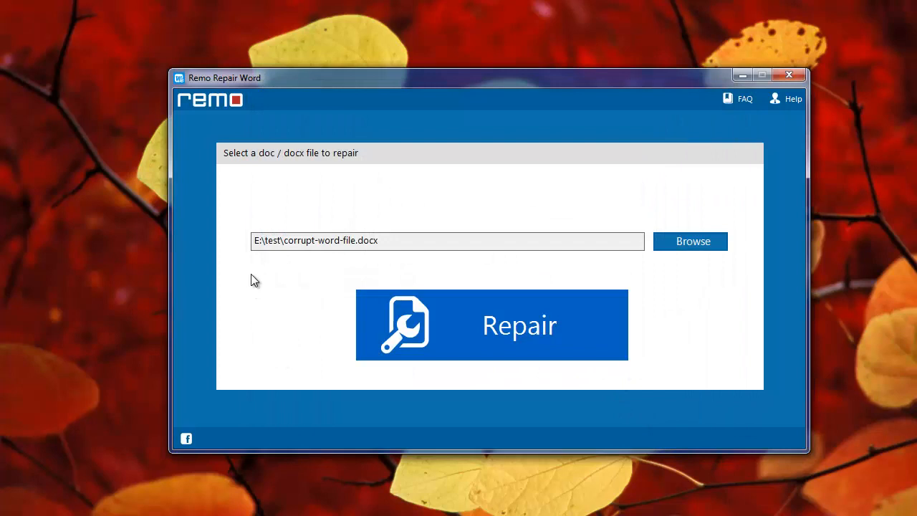
{"action": "left_click", "coordinate": [491, 323]}
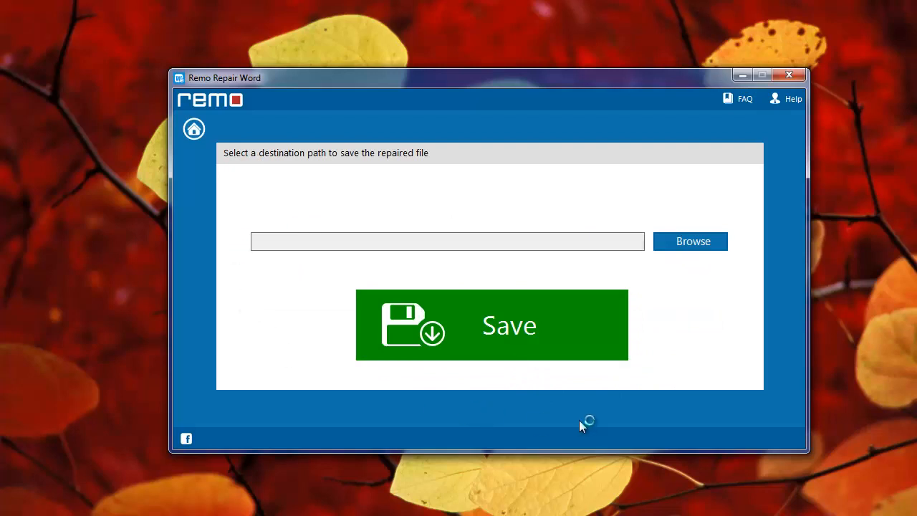
{"action": "mouse_move", "coordinate": [691, 269]}
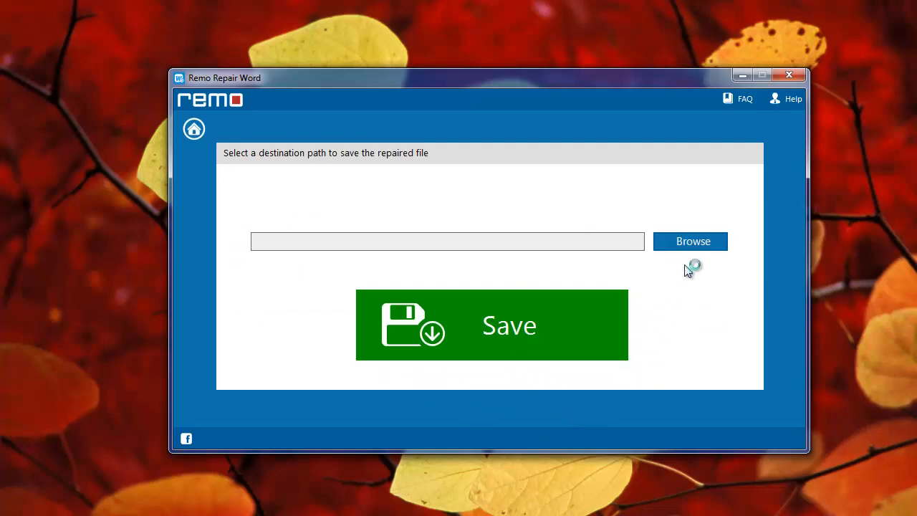
Save the repaired copy as Repaired corrupt-word-file in the test folder and confirm completion.
{"action": "left_click", "coordinate": [691, 240]}
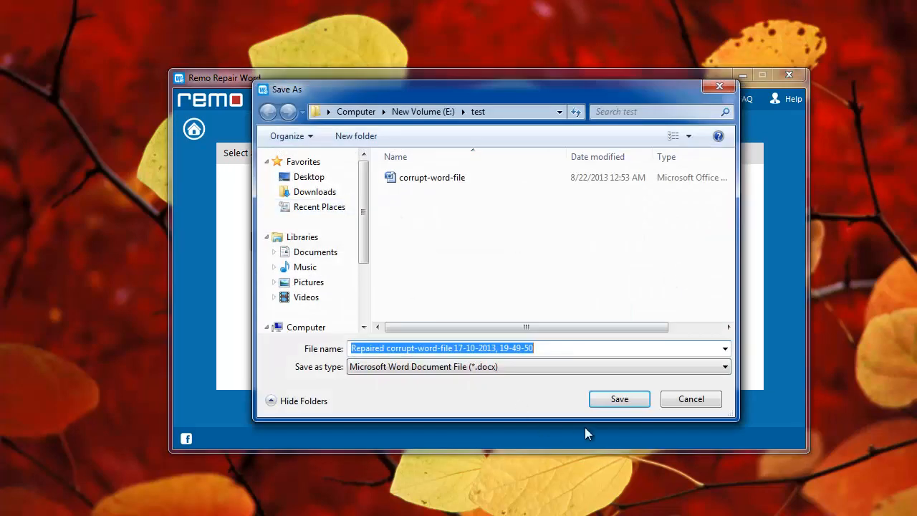
{"action": "left_click", "coordinate": [619, 399]}
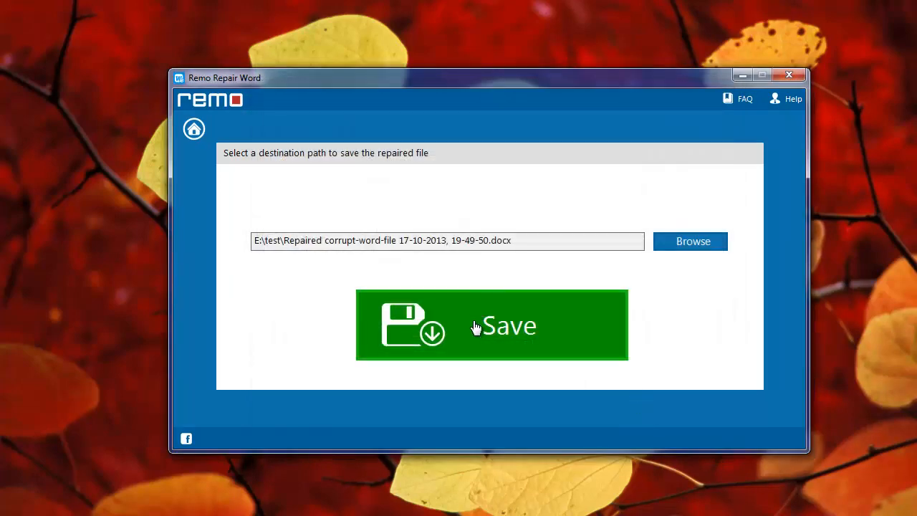
{"action": "left_click", "coordinate": [490, 324]}
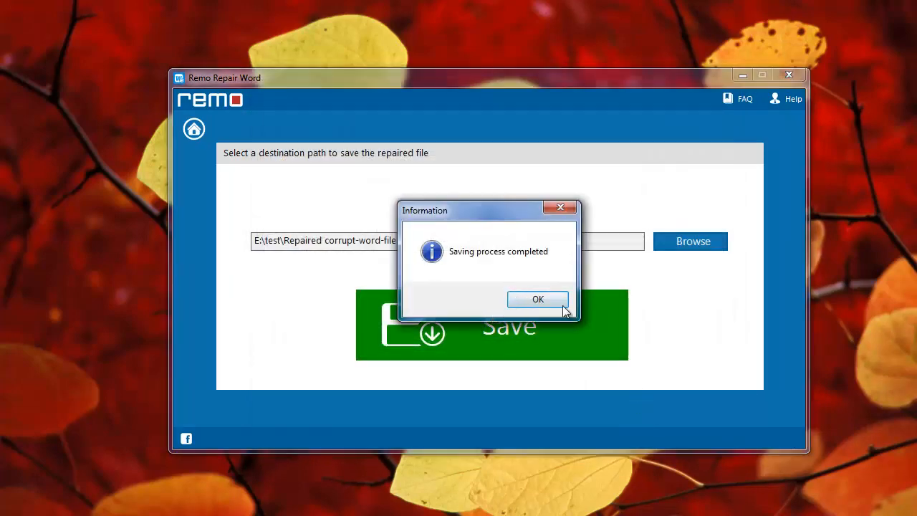
{"action": "left_click", "coordinate": [539, 300]}
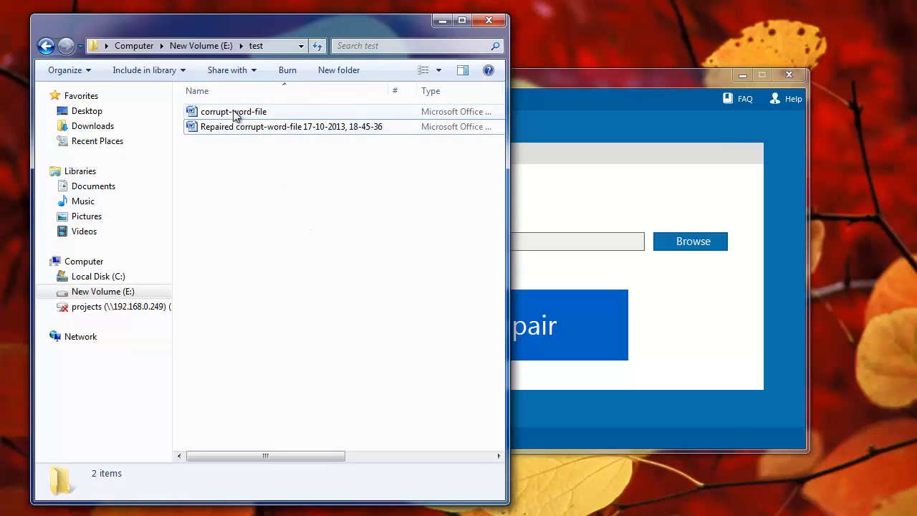
Bring up the context menu for Repaired corrupt-word-file in the test folder.
{"action": "left_click", "coordinate": [234, 112]}
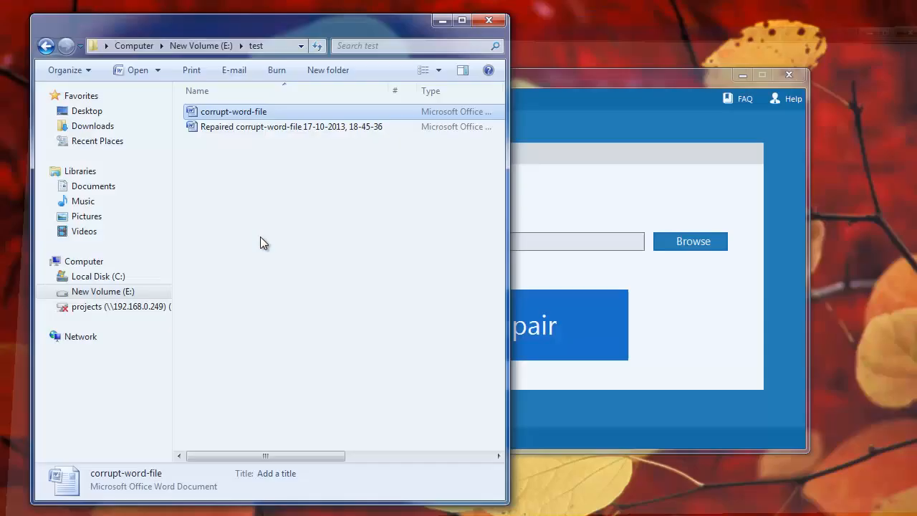
{"action": "right_click", "coordinate": [290, 127]}
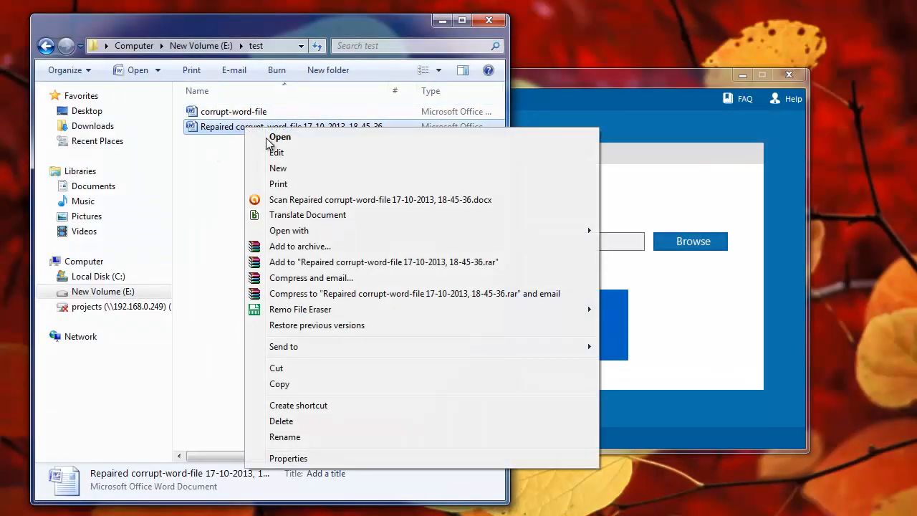
Open Repaired corrupt-word-file in Word and scroll through its readable education essay.
{"action": "left_click", "coordinate": [279, 137]}
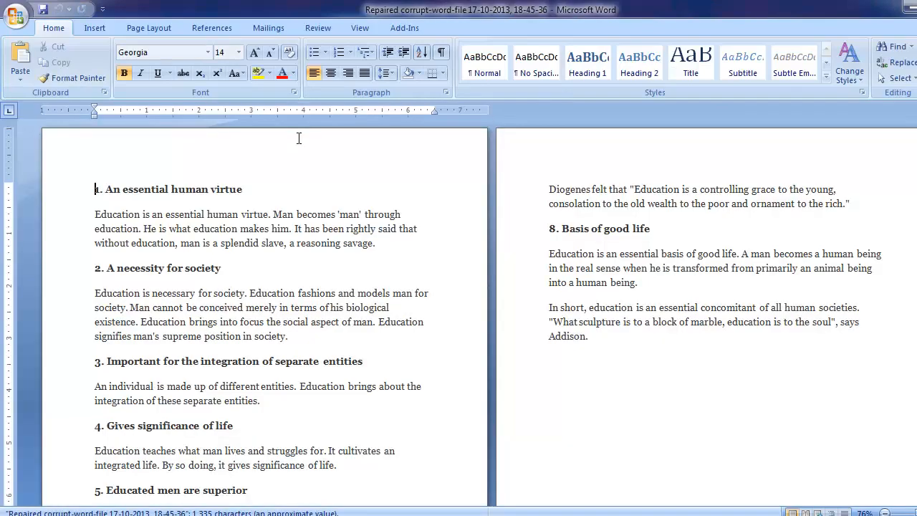
{"action": "scroll", "scroll_direction": "down", "scroll_amount": 3}
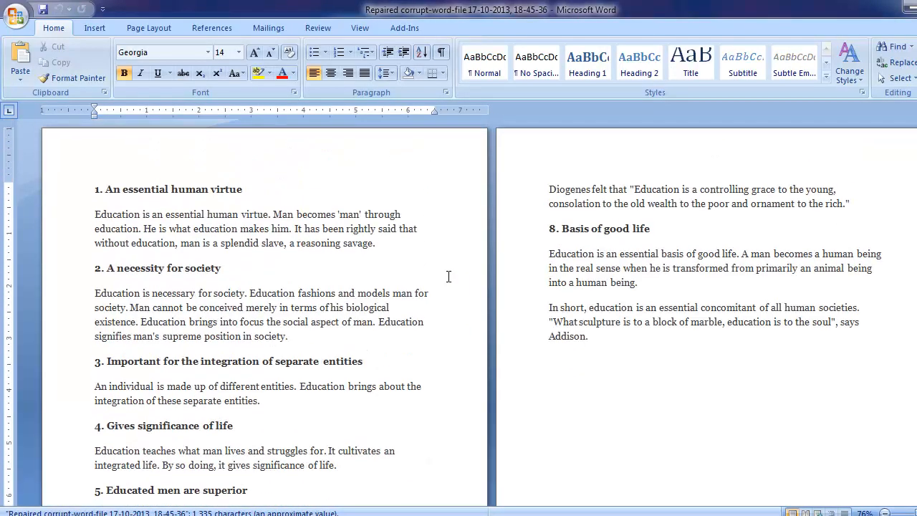
{"action": "scroll", "scroll_direction": "down", "scroll_amount": 3}
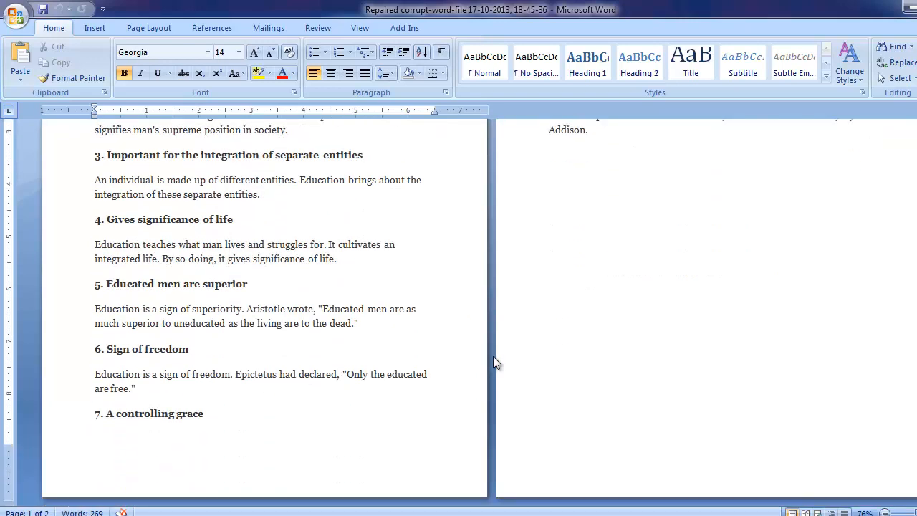
{"action": "scroll", "scroll_direction": "up", "scroll_amount": 3}
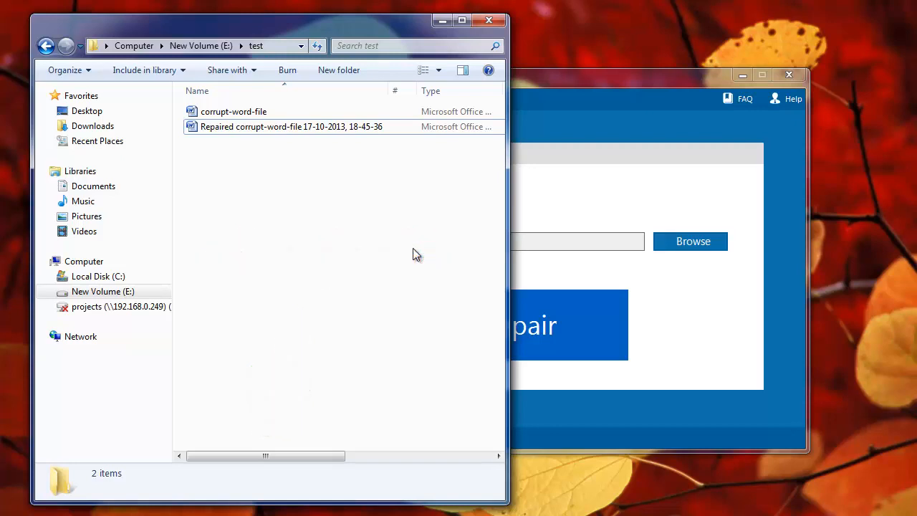
{"action": "mouse_move", "coordinate": [404, 241]}
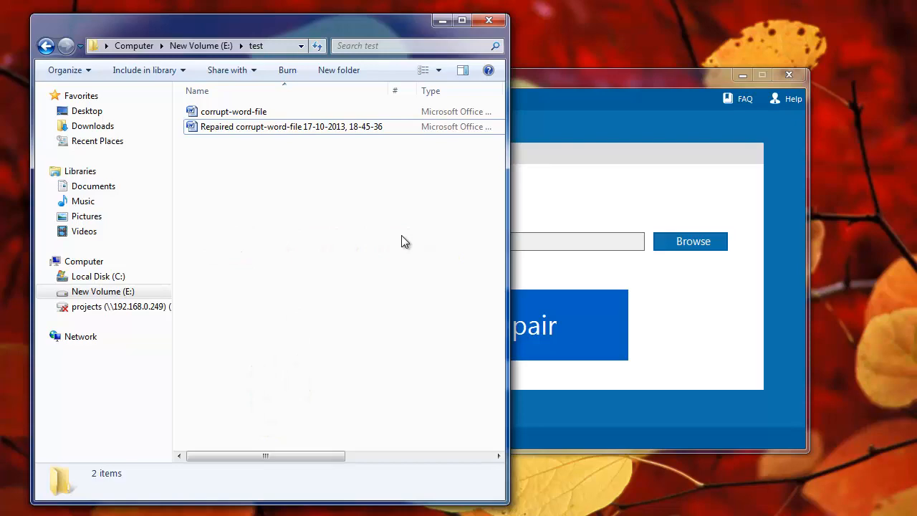